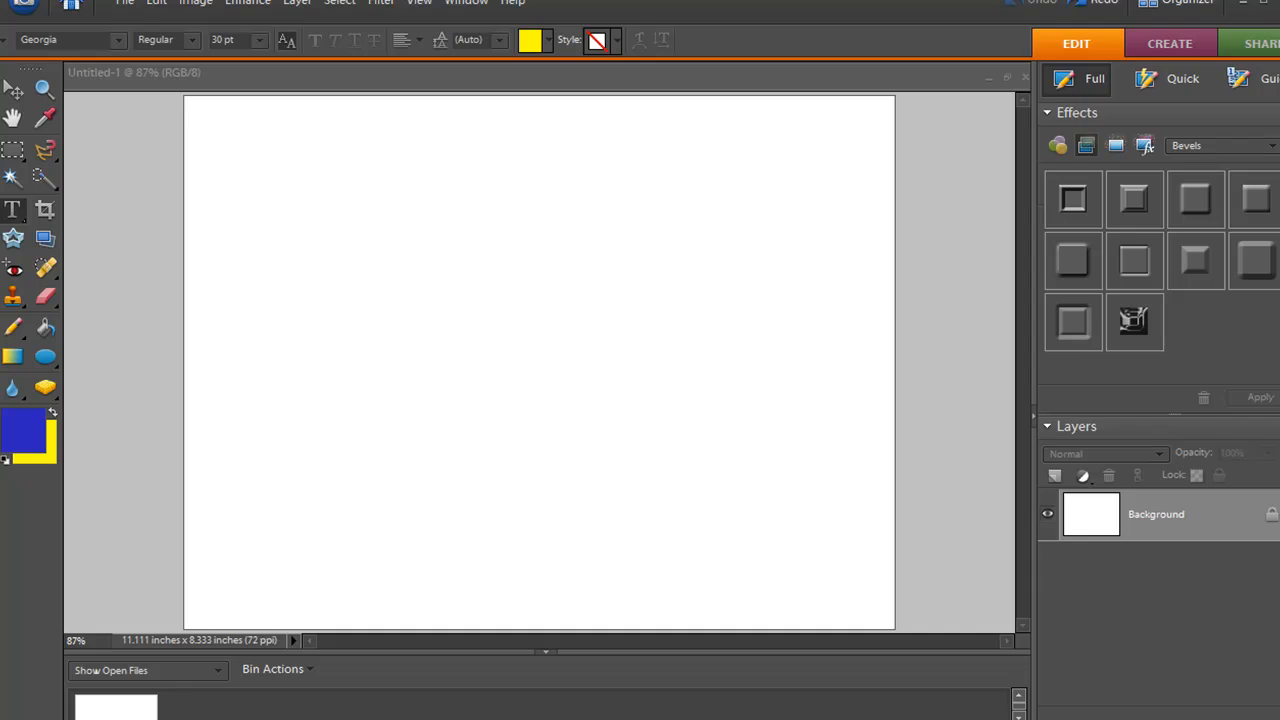
mouse_move(78, 447)
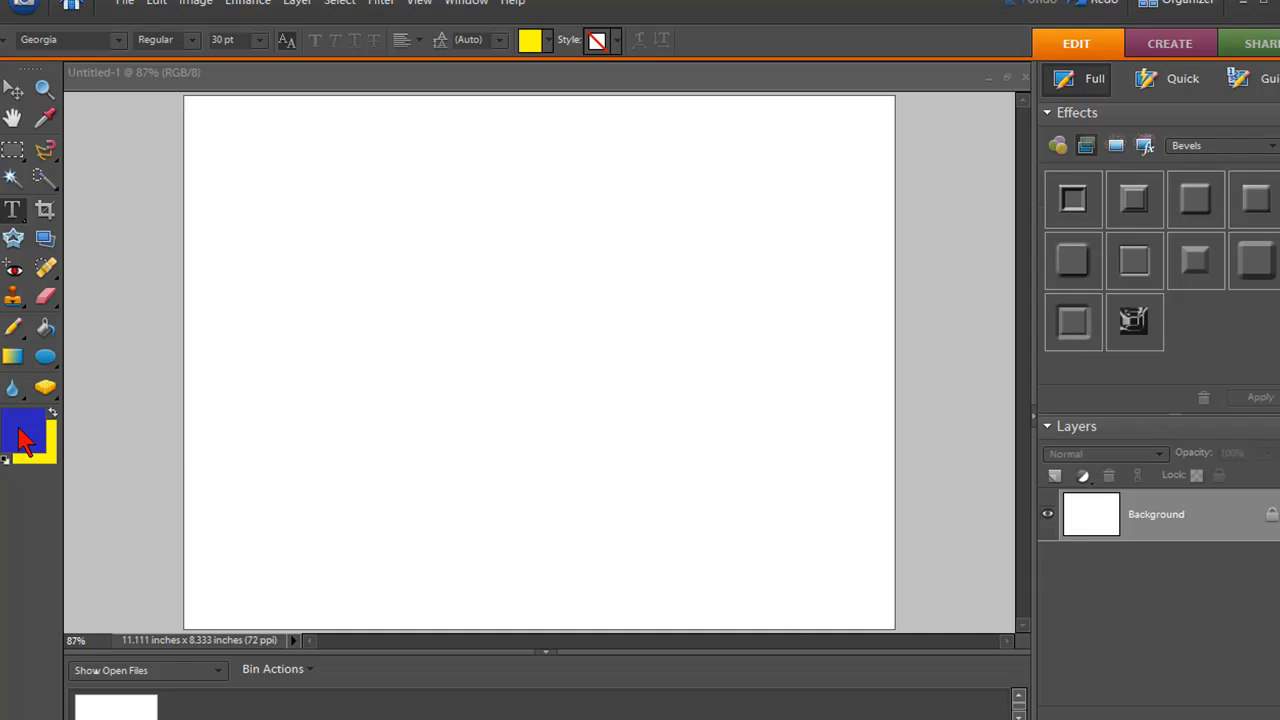
Step: Set the foreground colour to dark navy blue #090645 in the colour picker
click(22, 432)
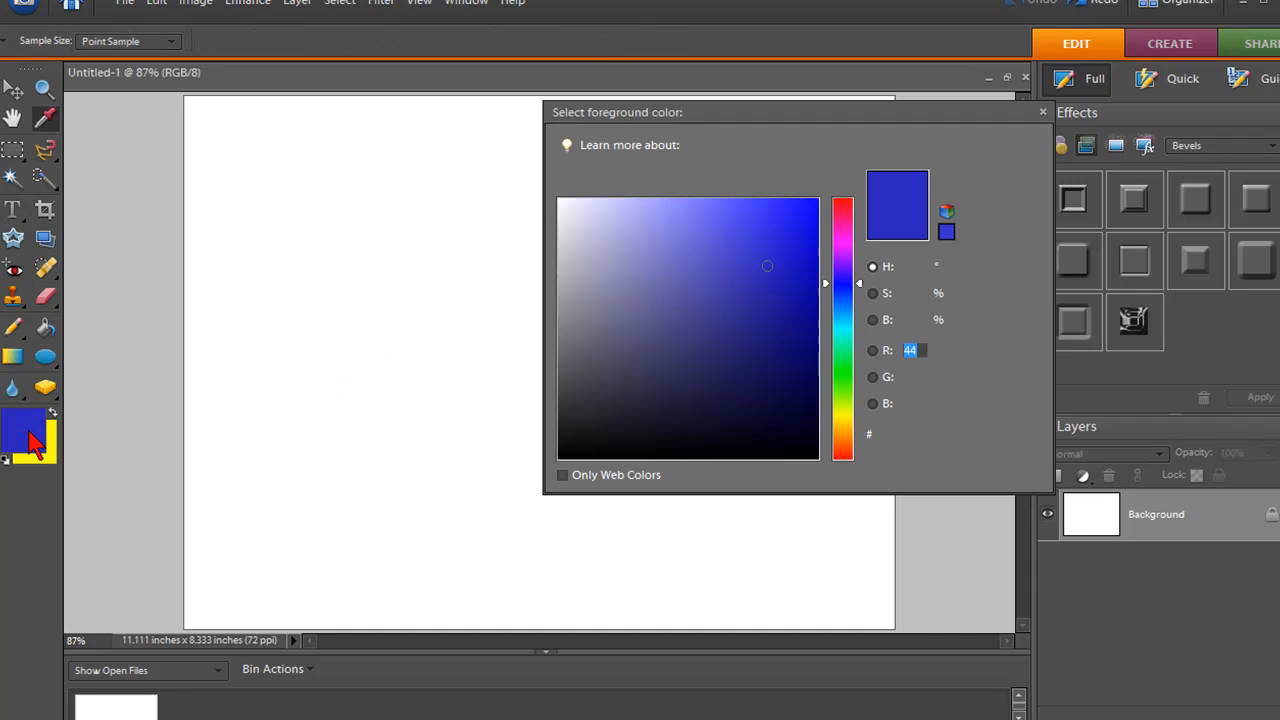
click(795, 390)
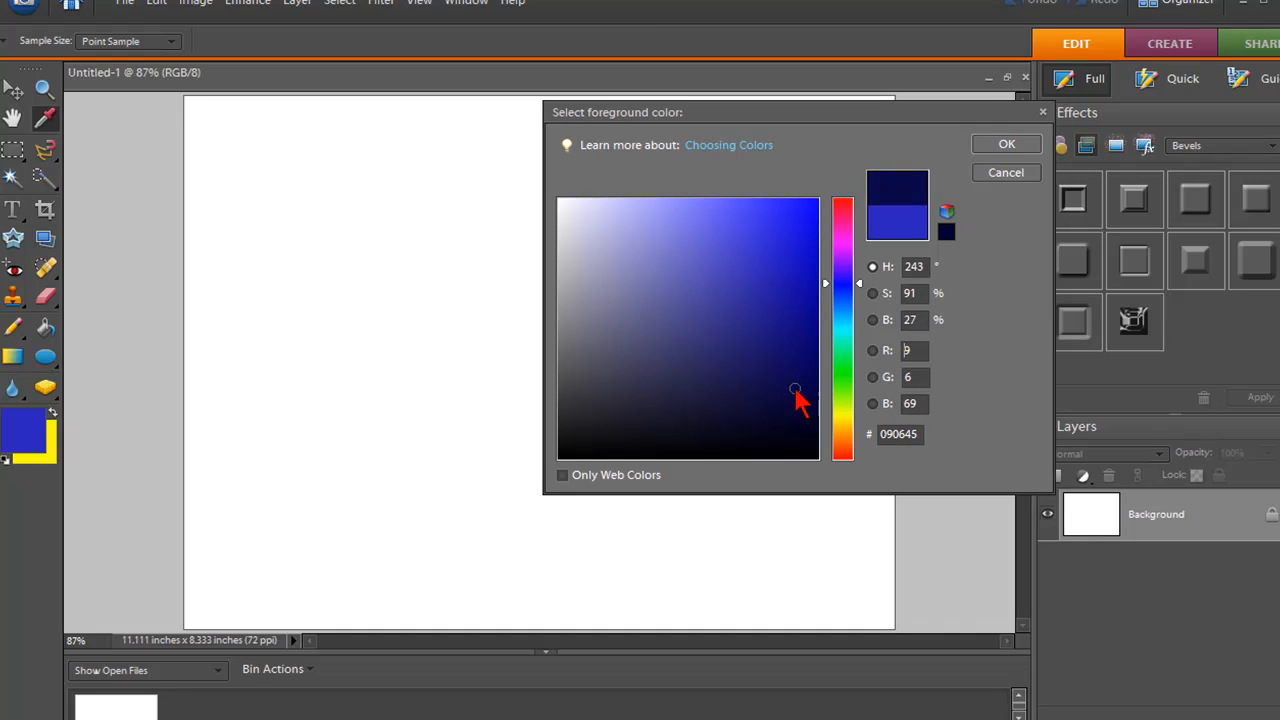
click(1006, 143)
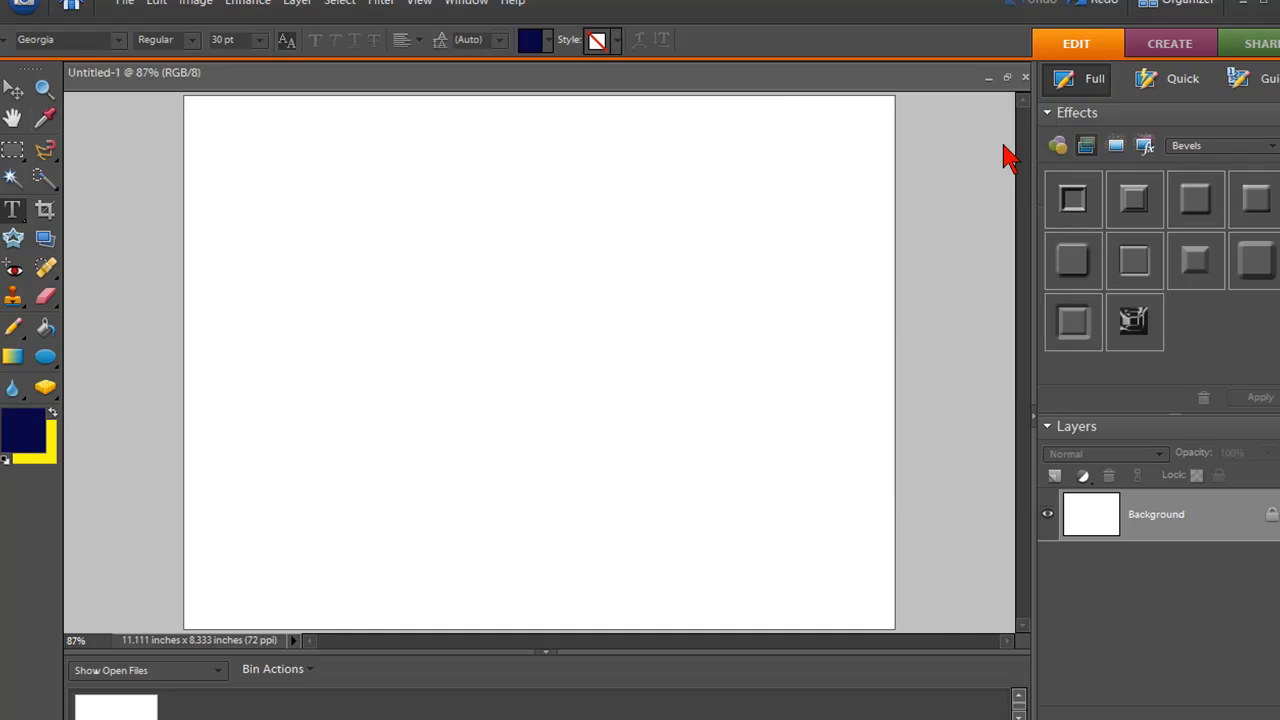
mouse_move(82, 340)
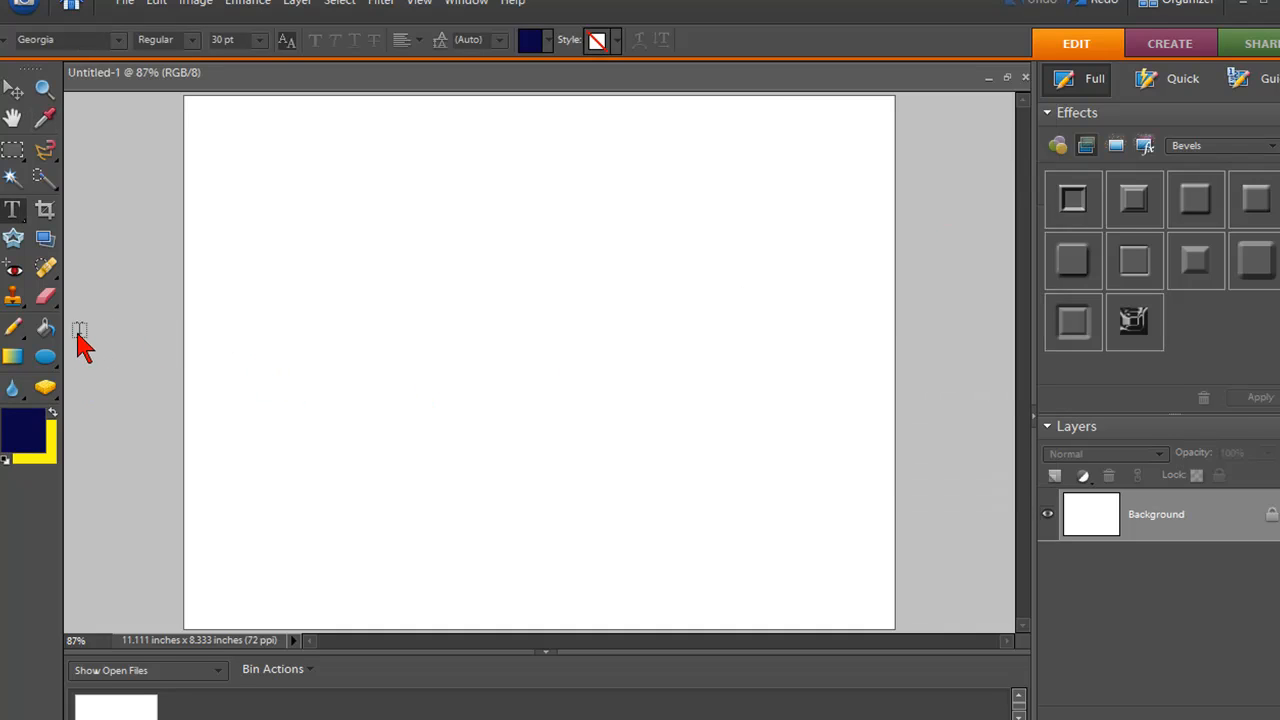
Step: Select the Pencil tool and browse the brush sets in the brush preset picker, then close it
click(14, 328)
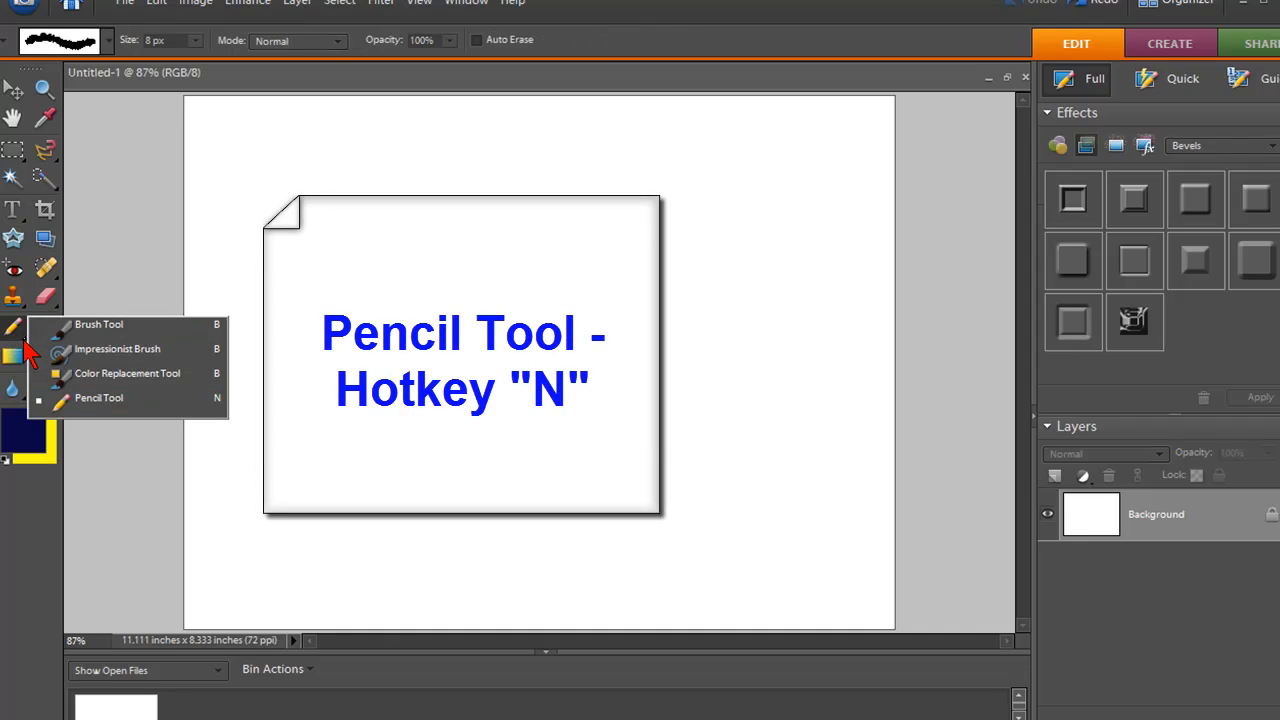
mouse_move(140, 349)
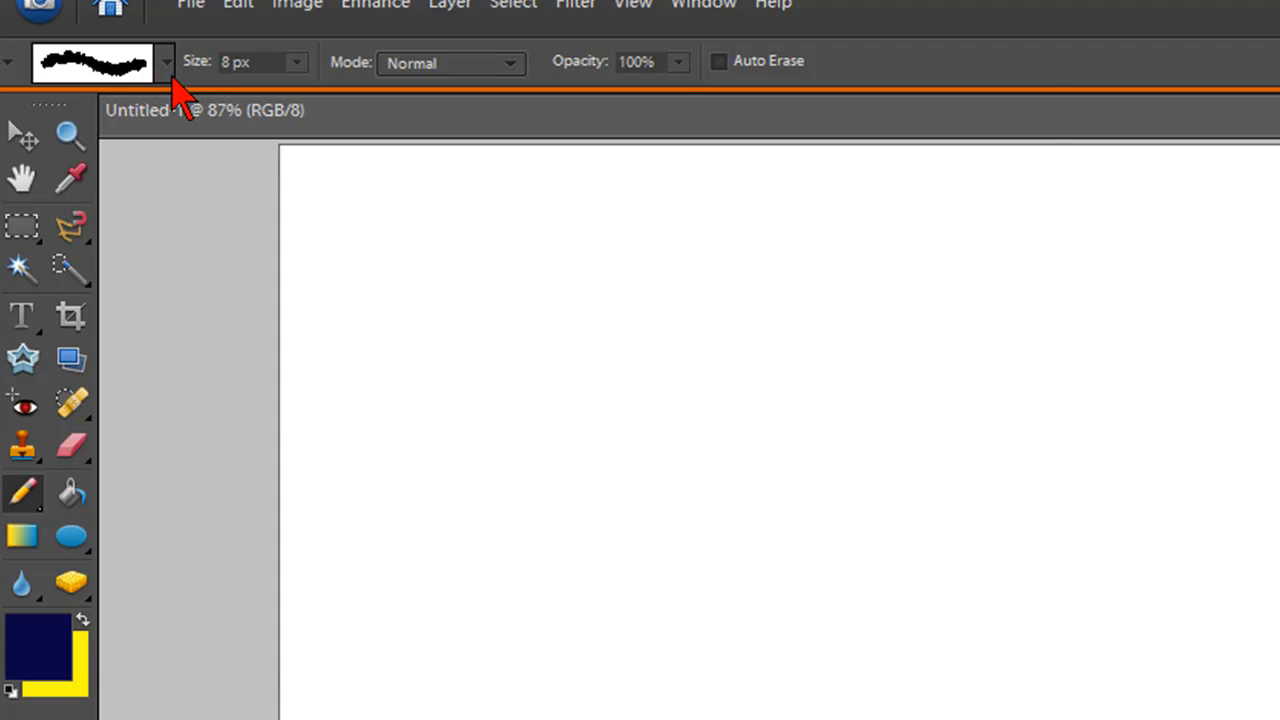
click(165, 62)
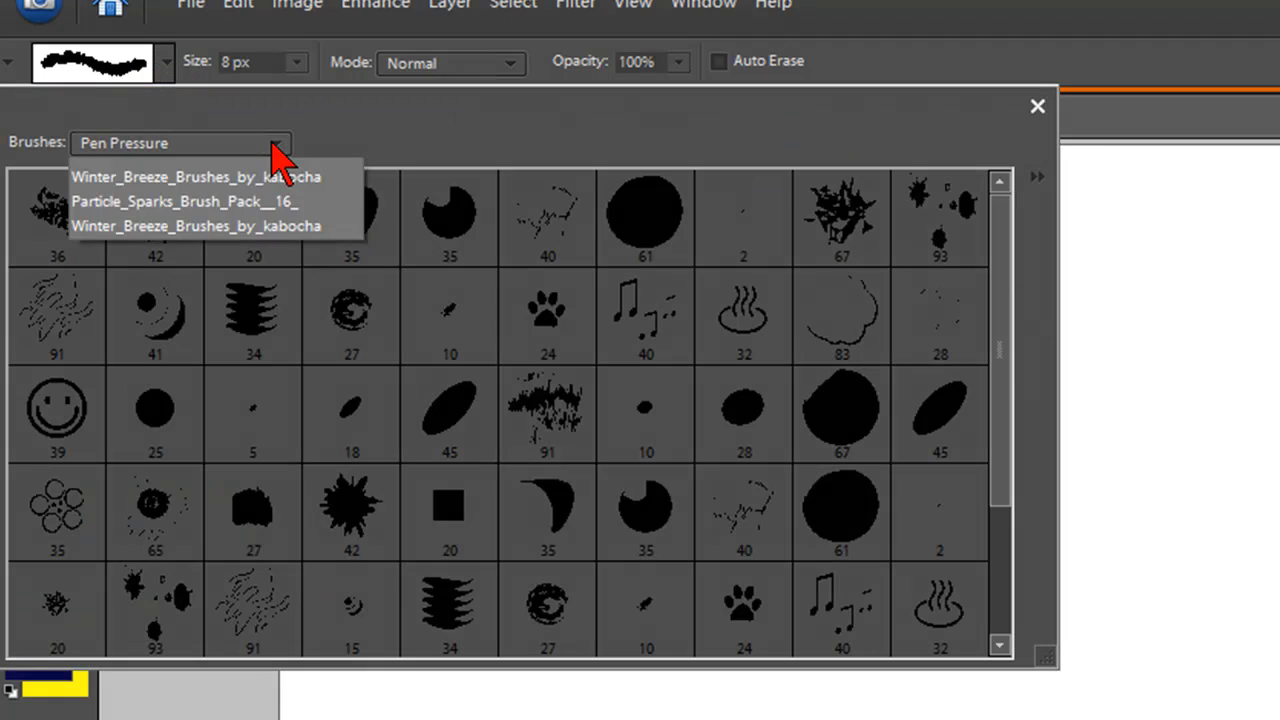
click(275, 142)
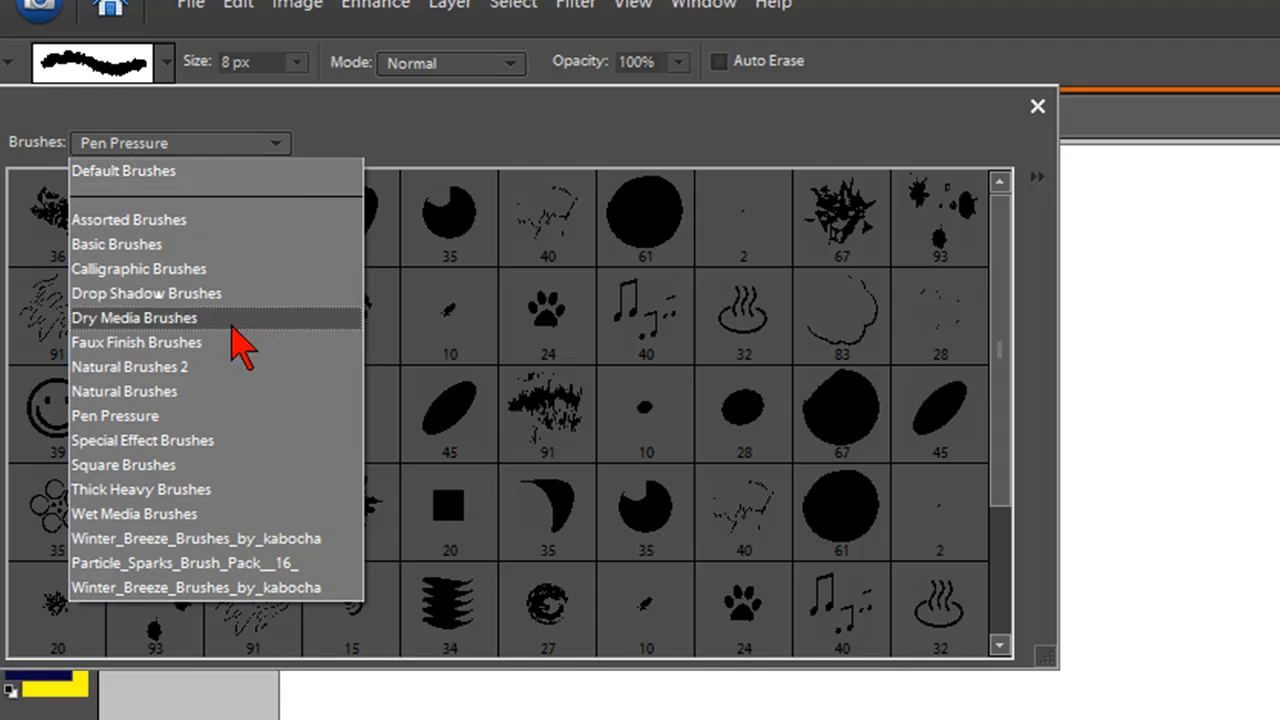
mouse_move(210, 420)
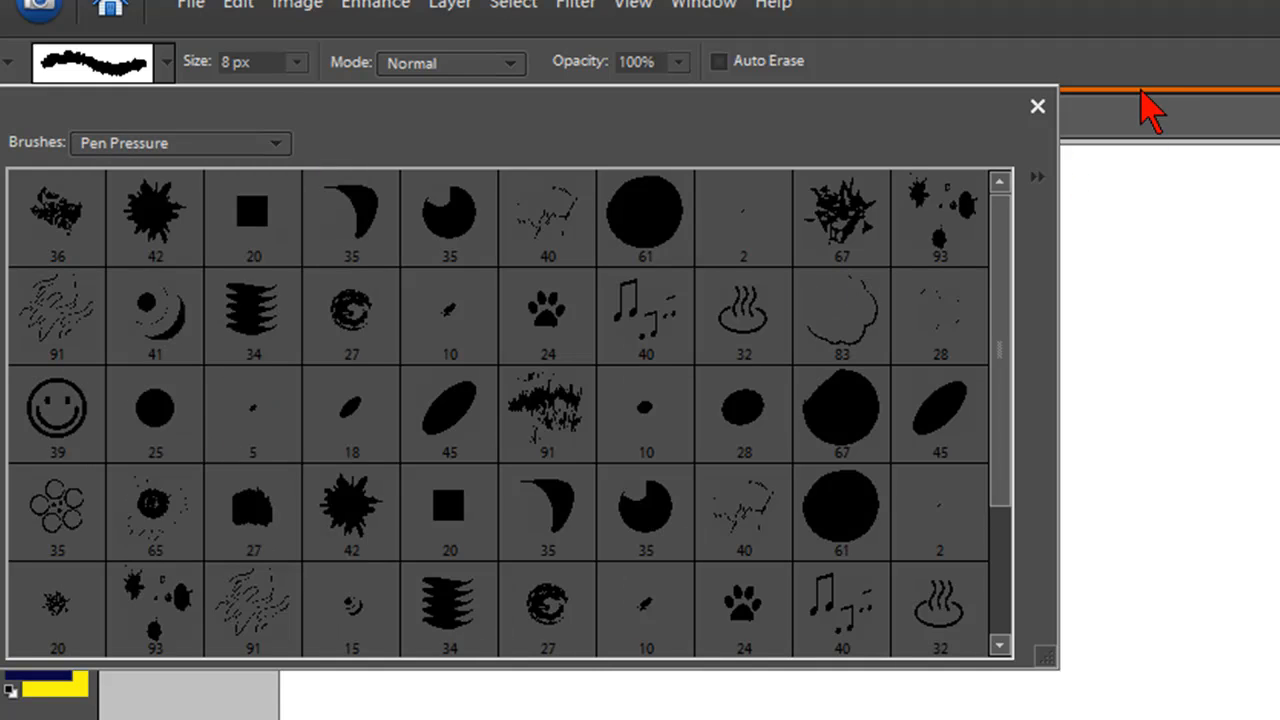
click(1037, 106)
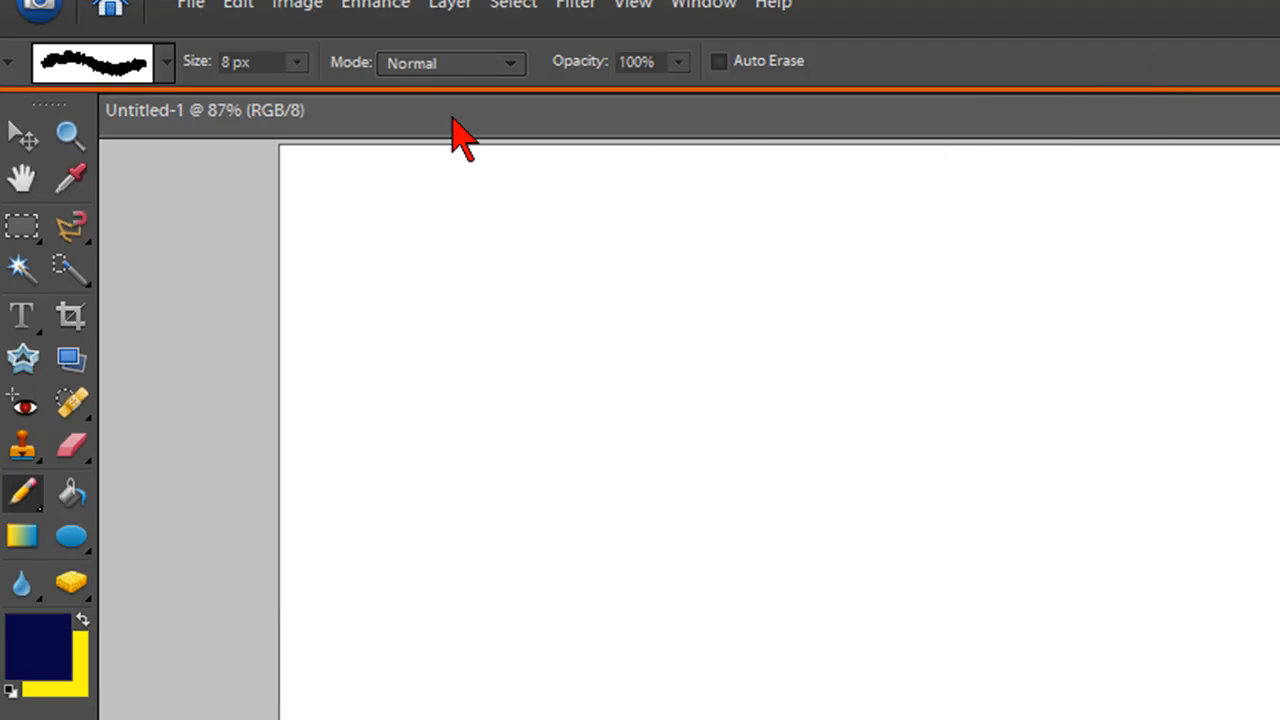
Step: Adjust the pencil size slider through 34, 41 and 29 px, settling on 9 px
click(297, 62)
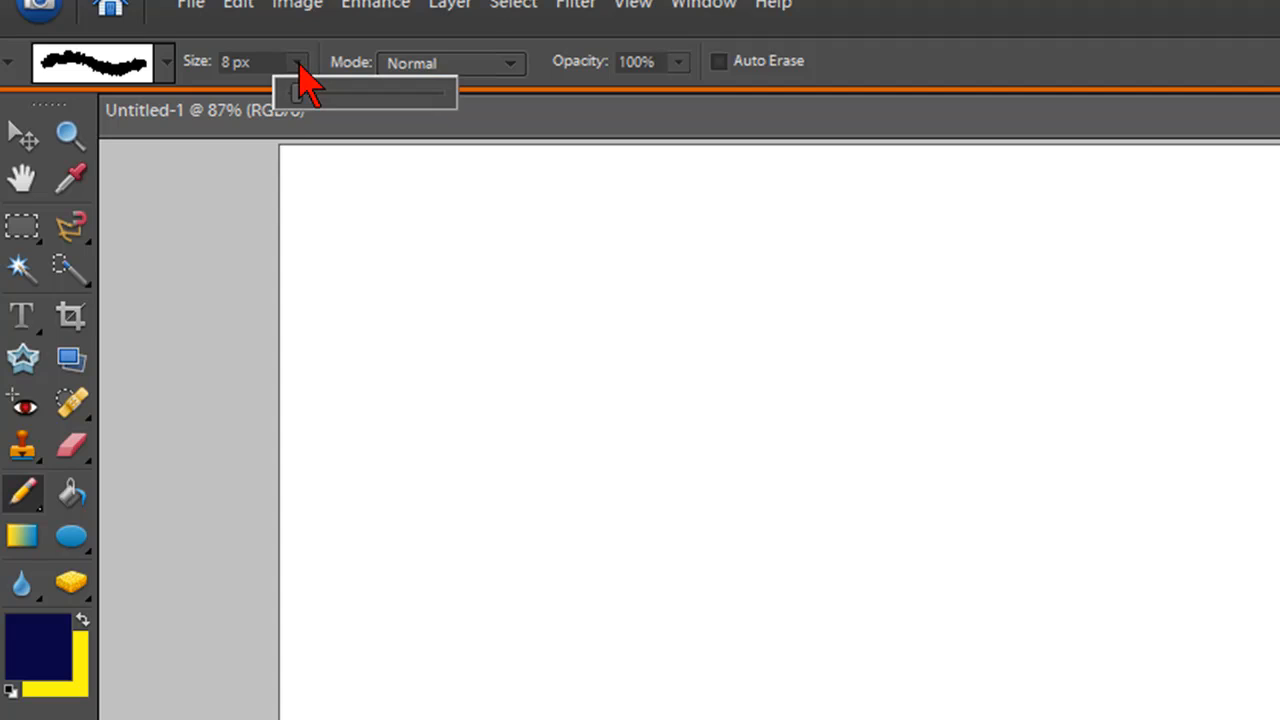
drag(295, 92, 300, 92)
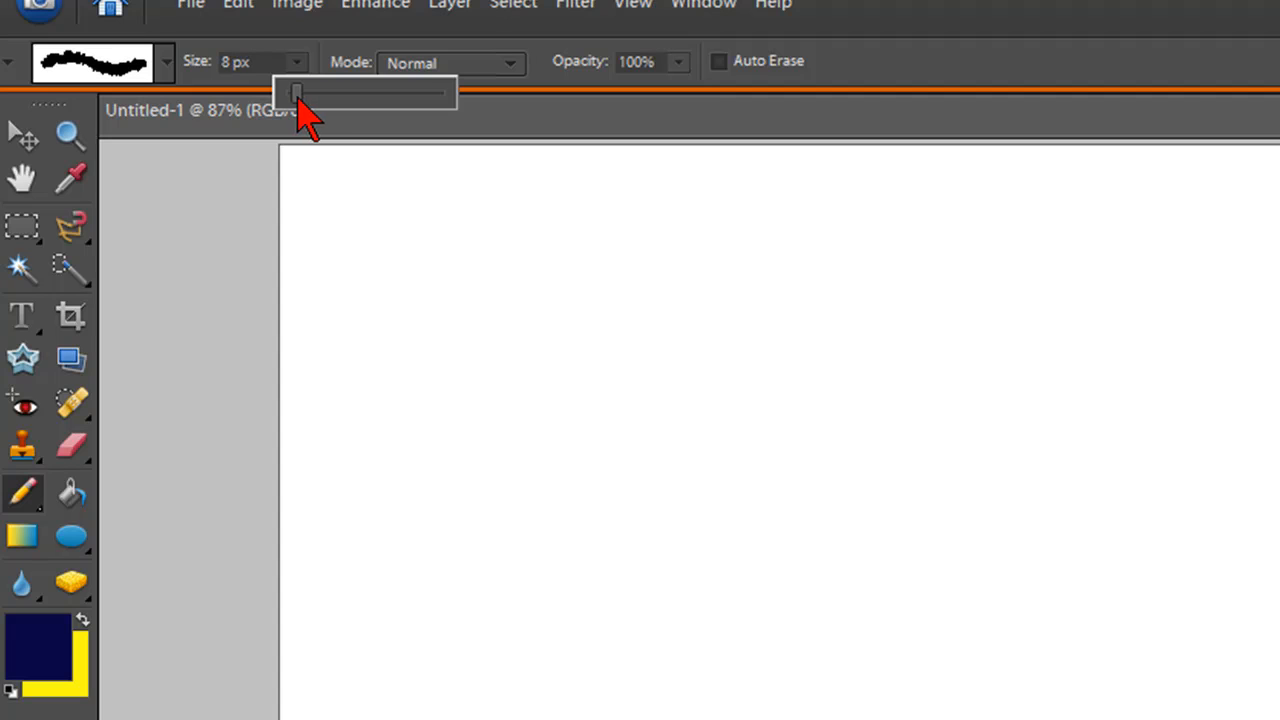
drag(295, 92, 335, 92)
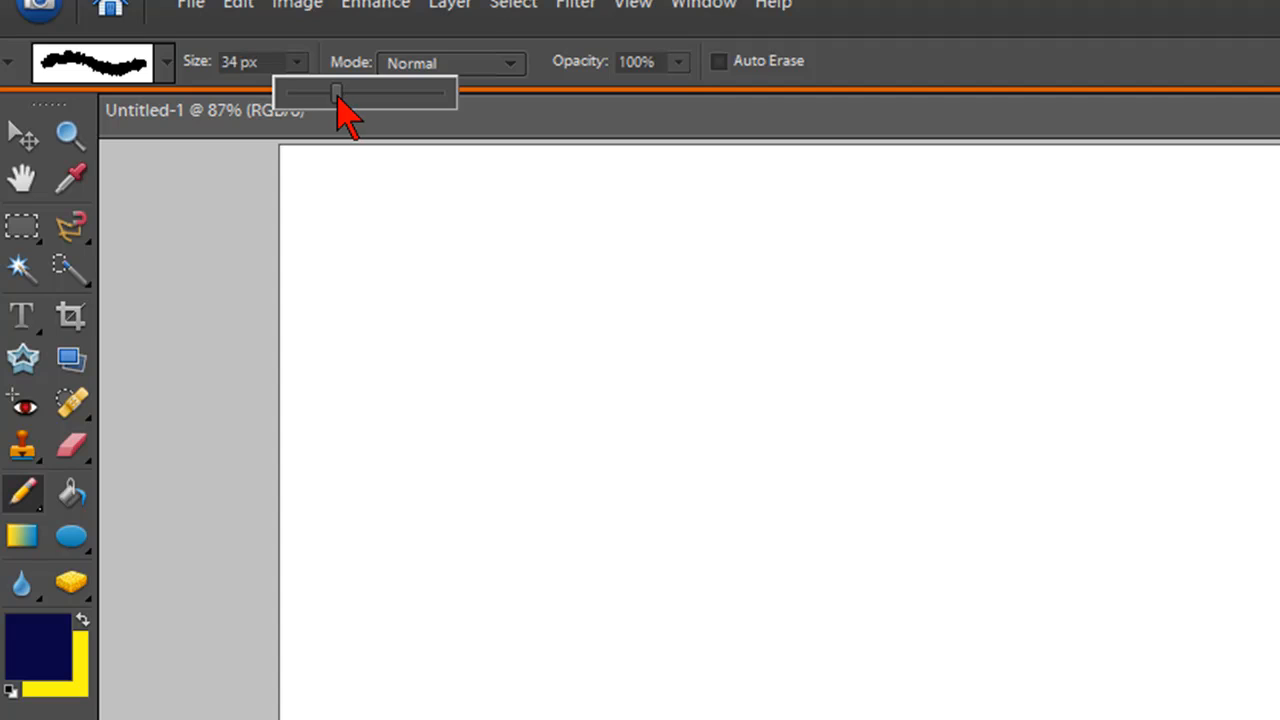
drag(335, 92, 347, 92)
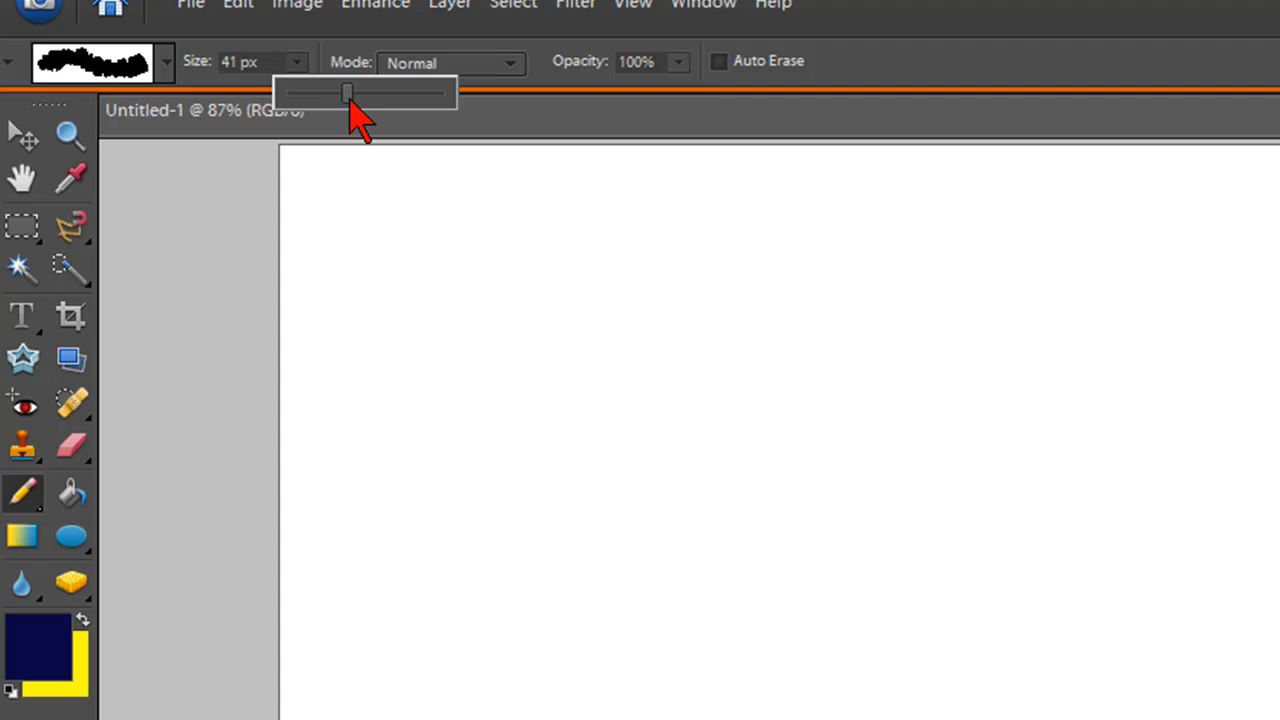
drag(347, 92, 330, 92)
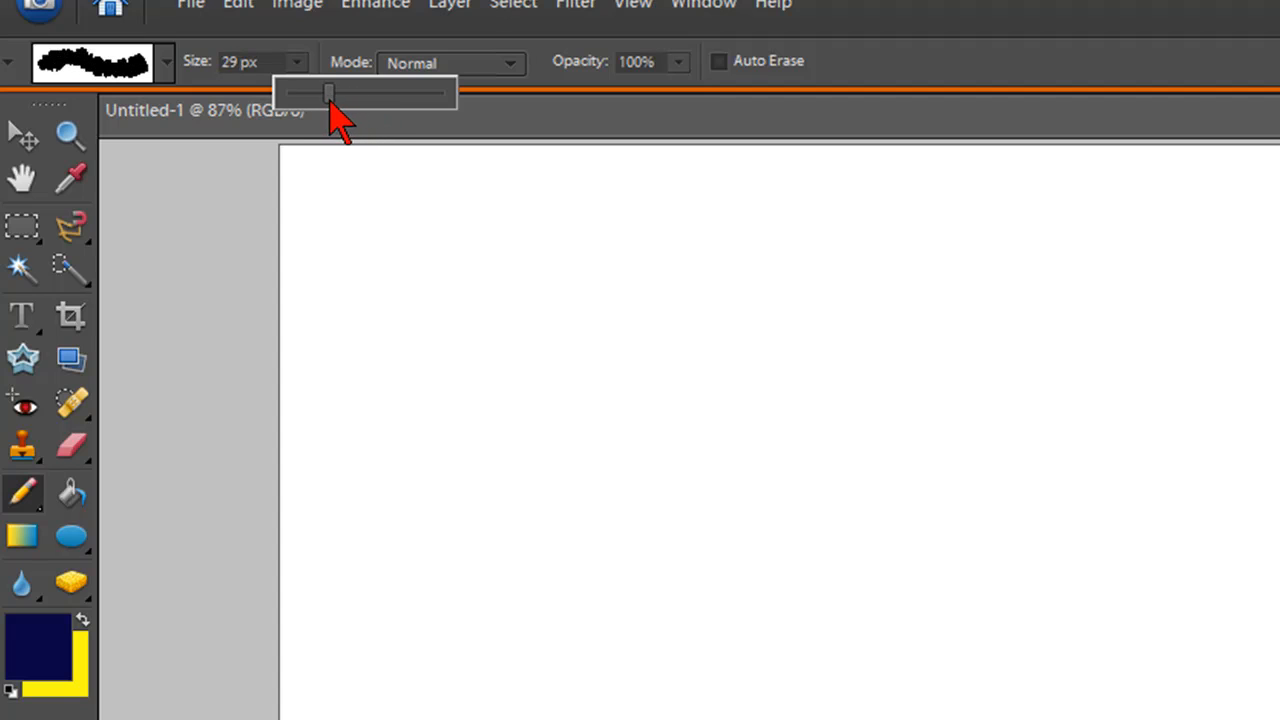
drag(330, 93, 295, 93)
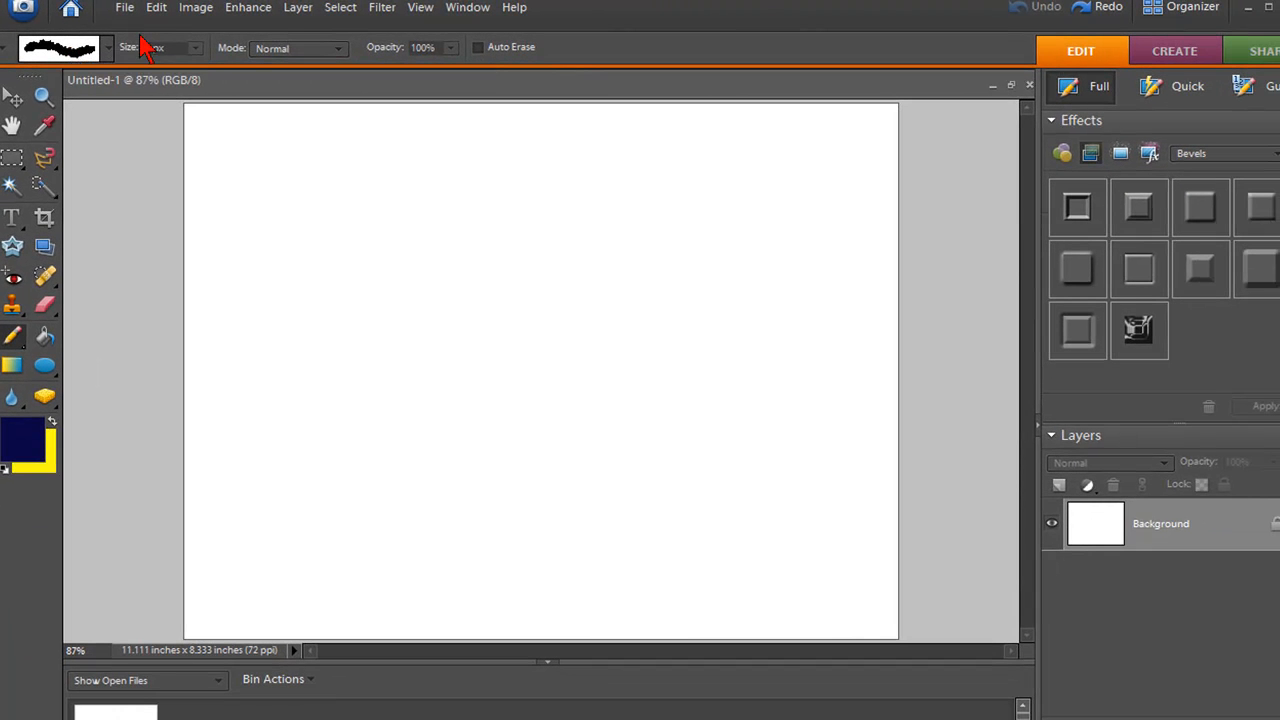
mouse_move(362, 308)
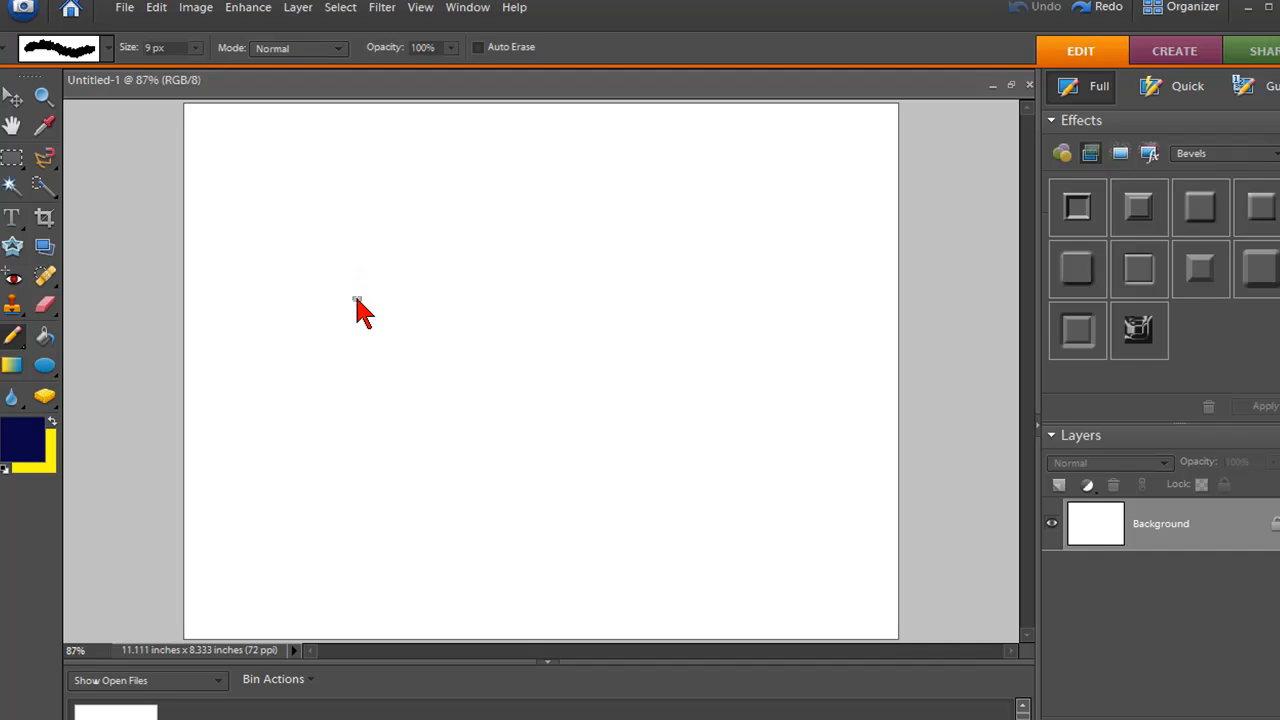
mouse_move(362, 277)
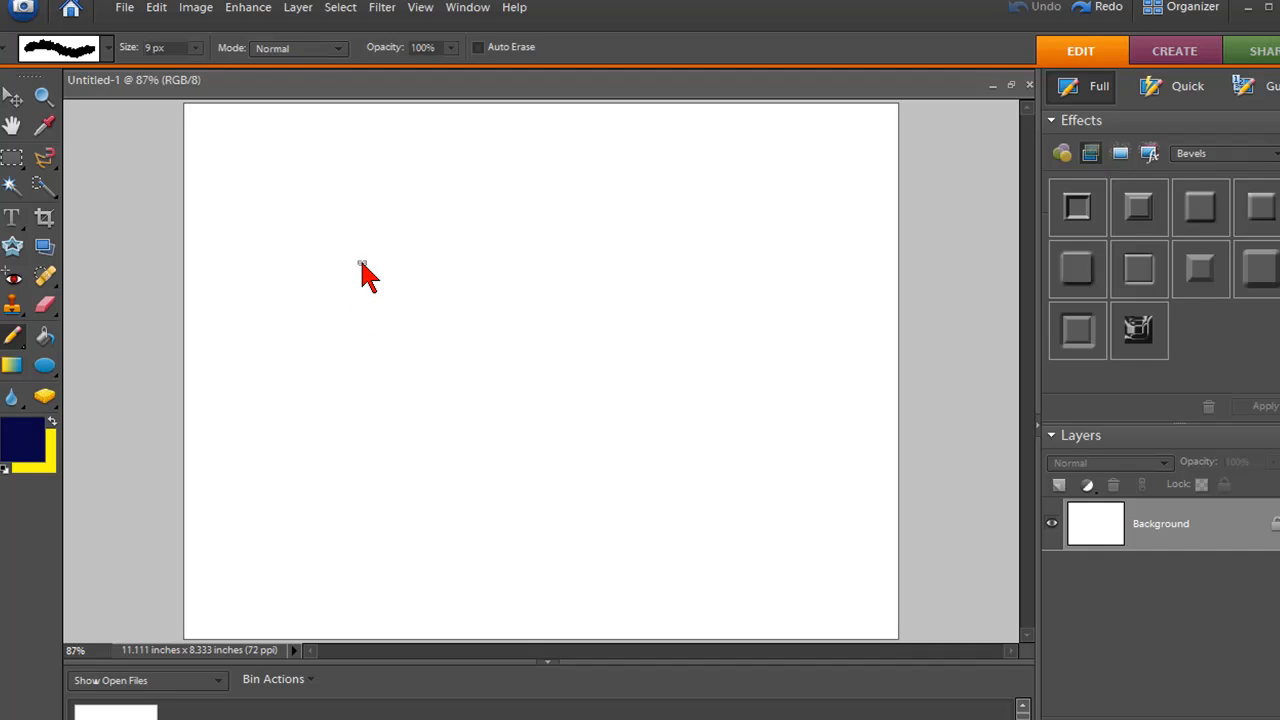
Step: Draw a box from four pencil strokes, then drag a second box below it
drag(358, 265, 358, 295)
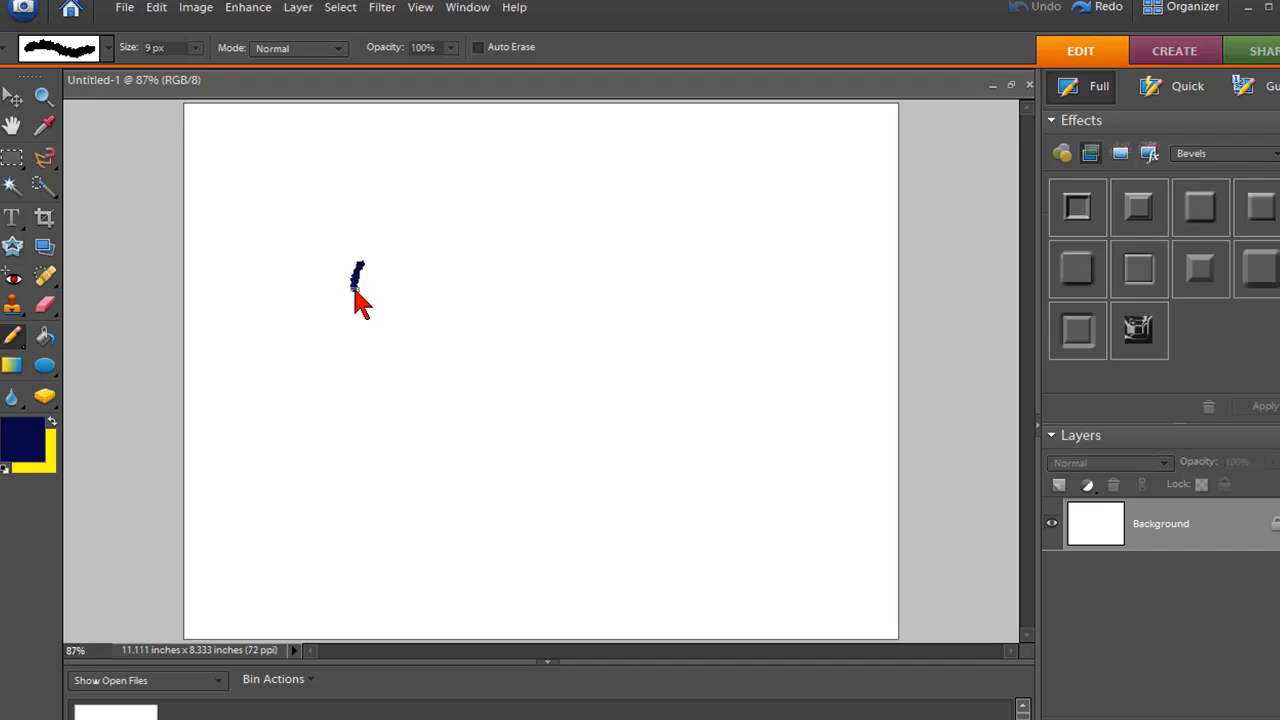
drag(358, 290, 490, 375)
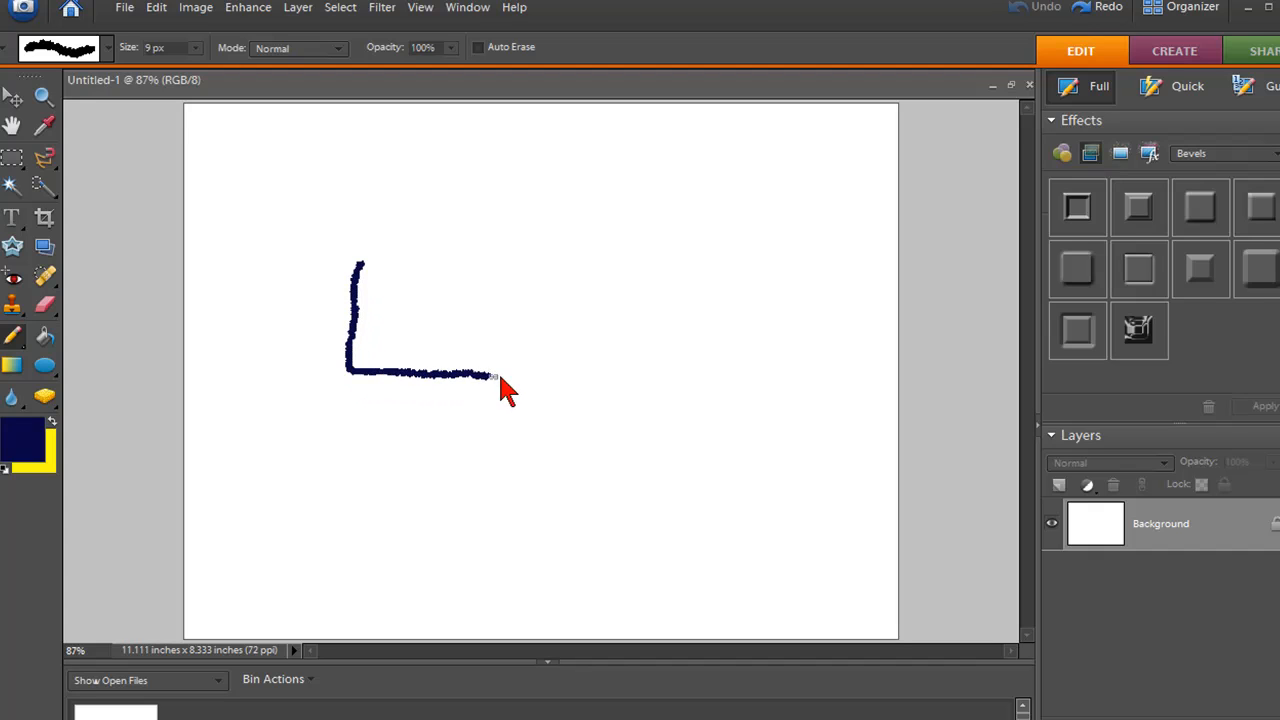
drag(495, 385, 650, 270)
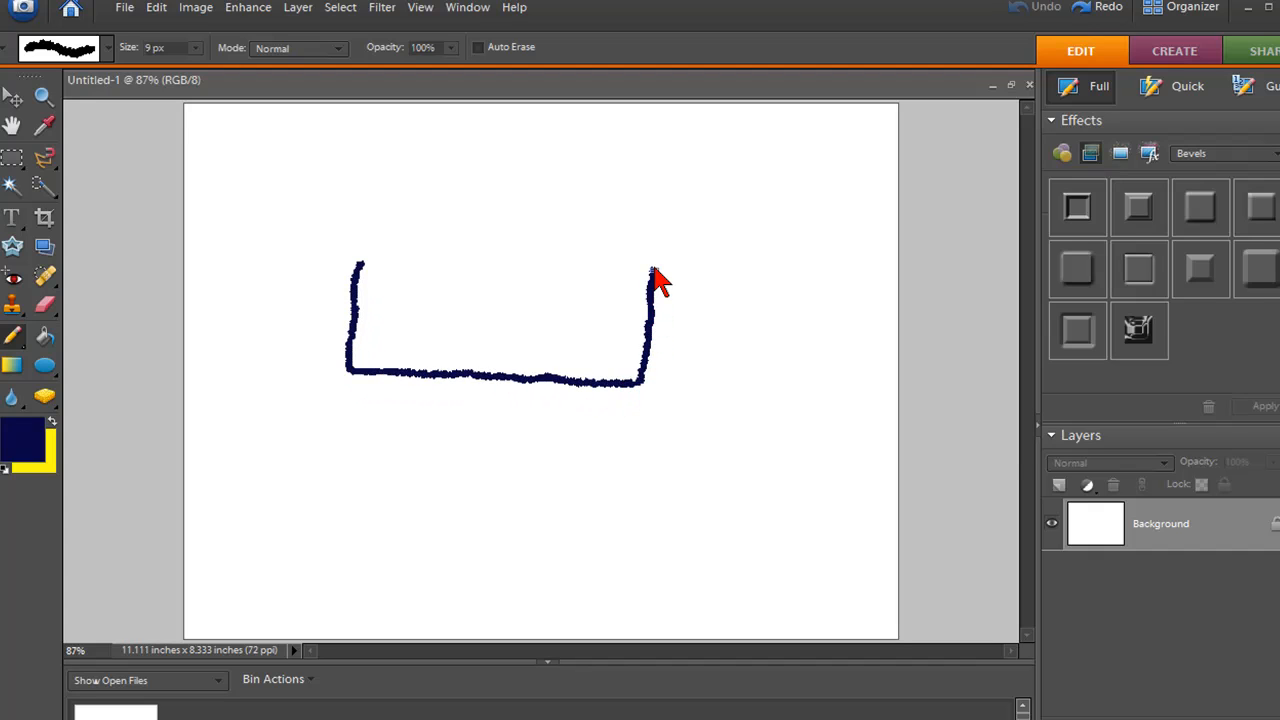
drag(650, 265, 360, 268)
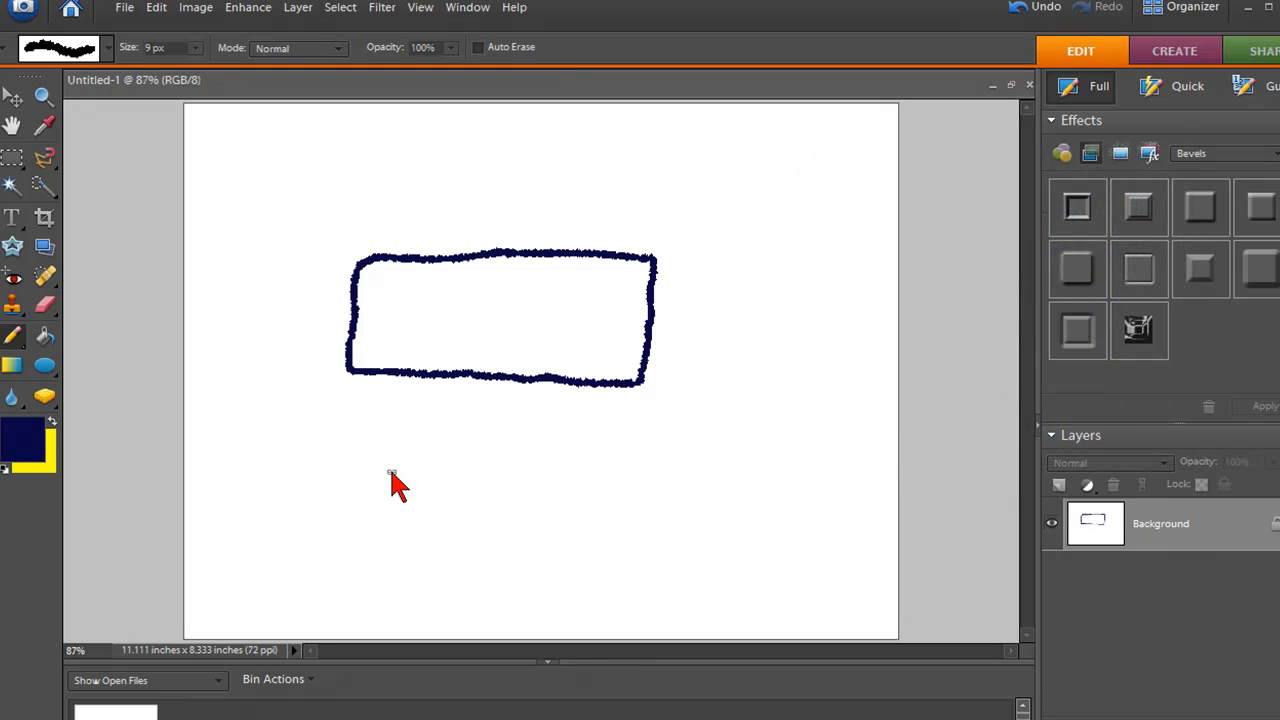
mouse_move(389, 472)
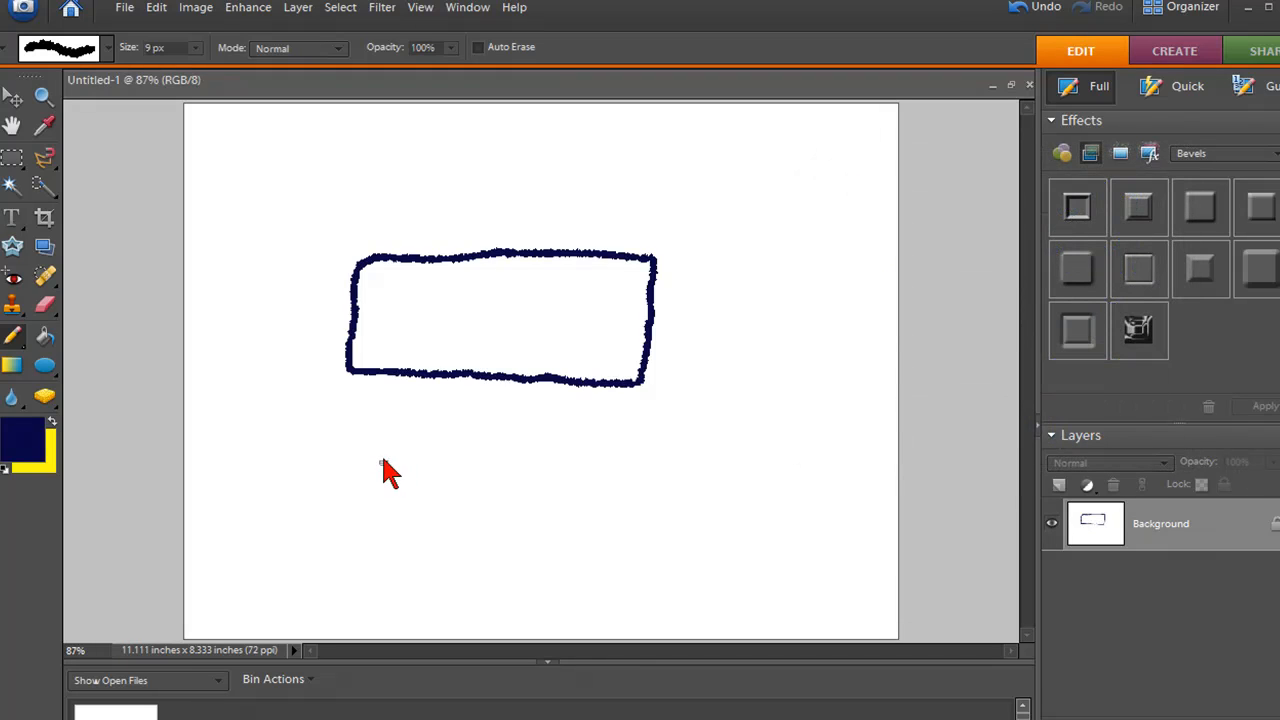
drag(378, 450, 623, 585)
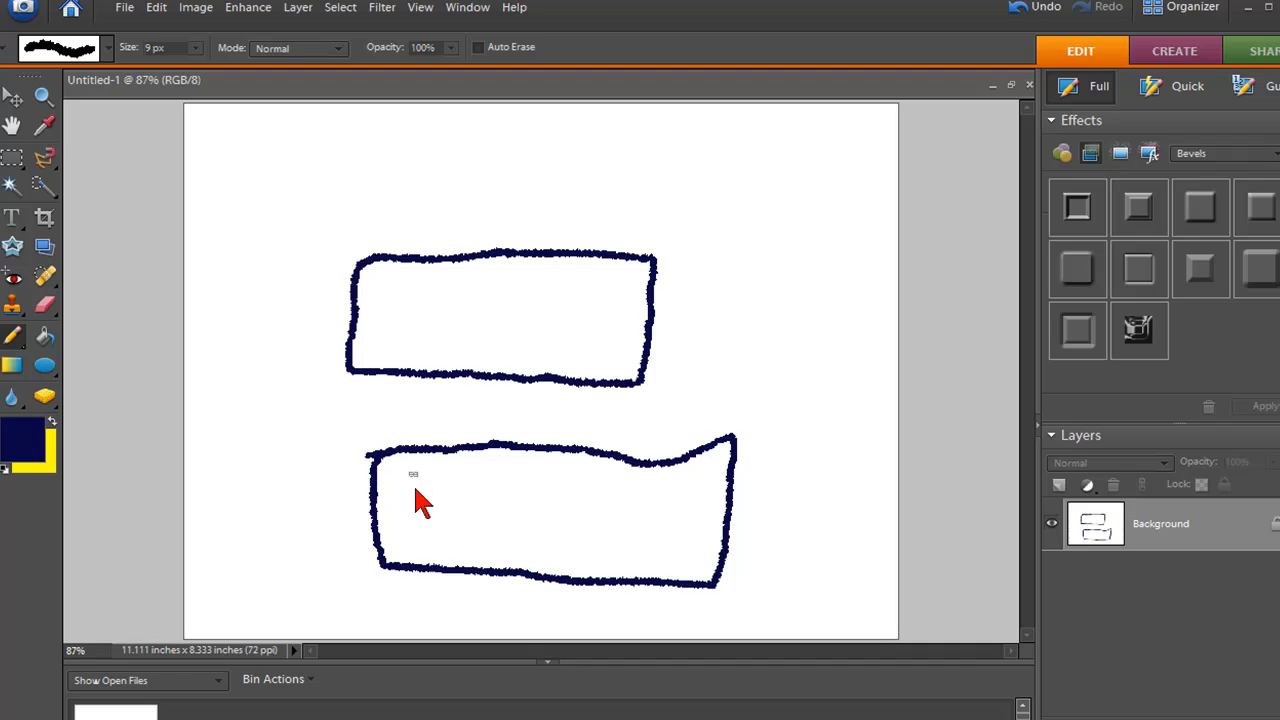
mouse_move(435, 470)
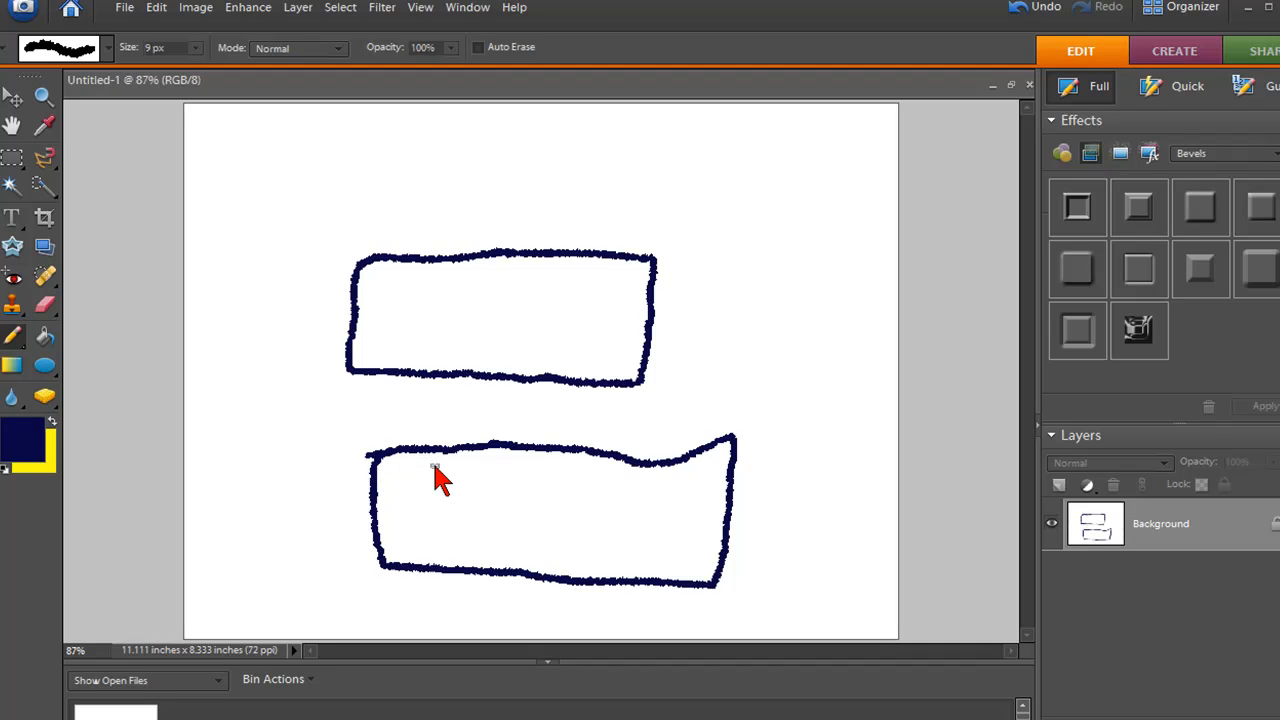
mouse_move(162, 385)
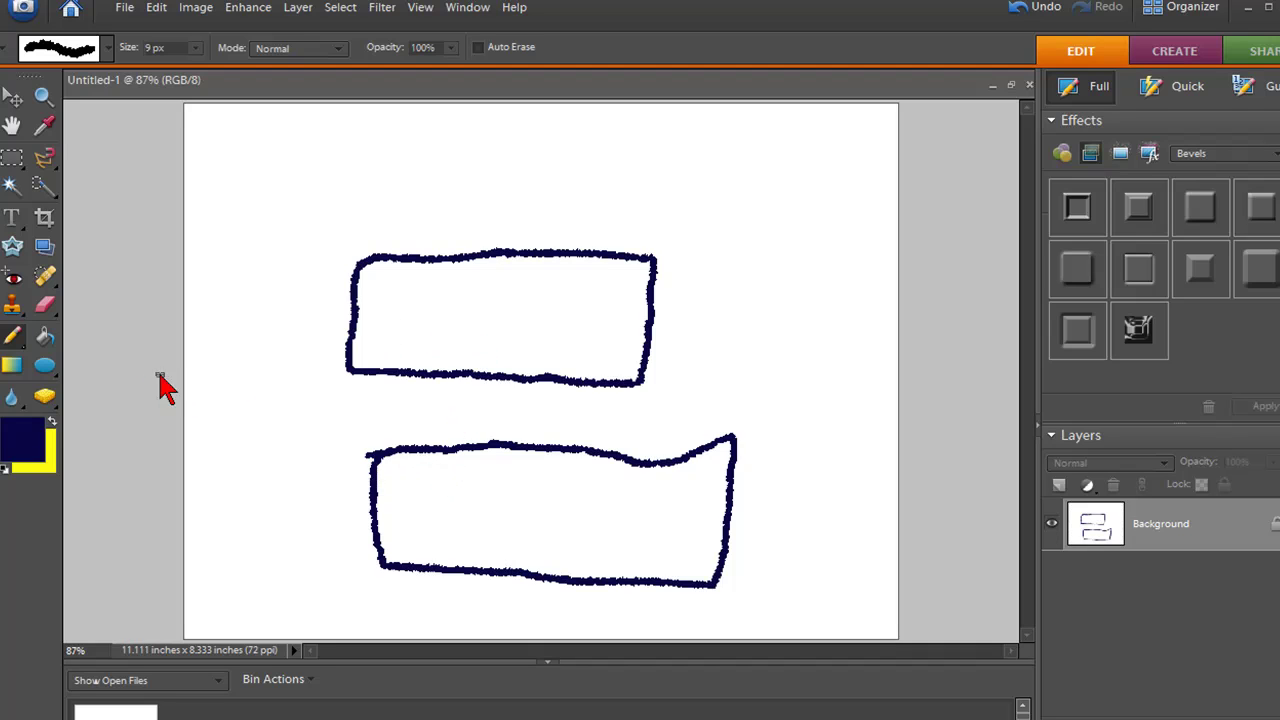
mouse_move(55, 425)
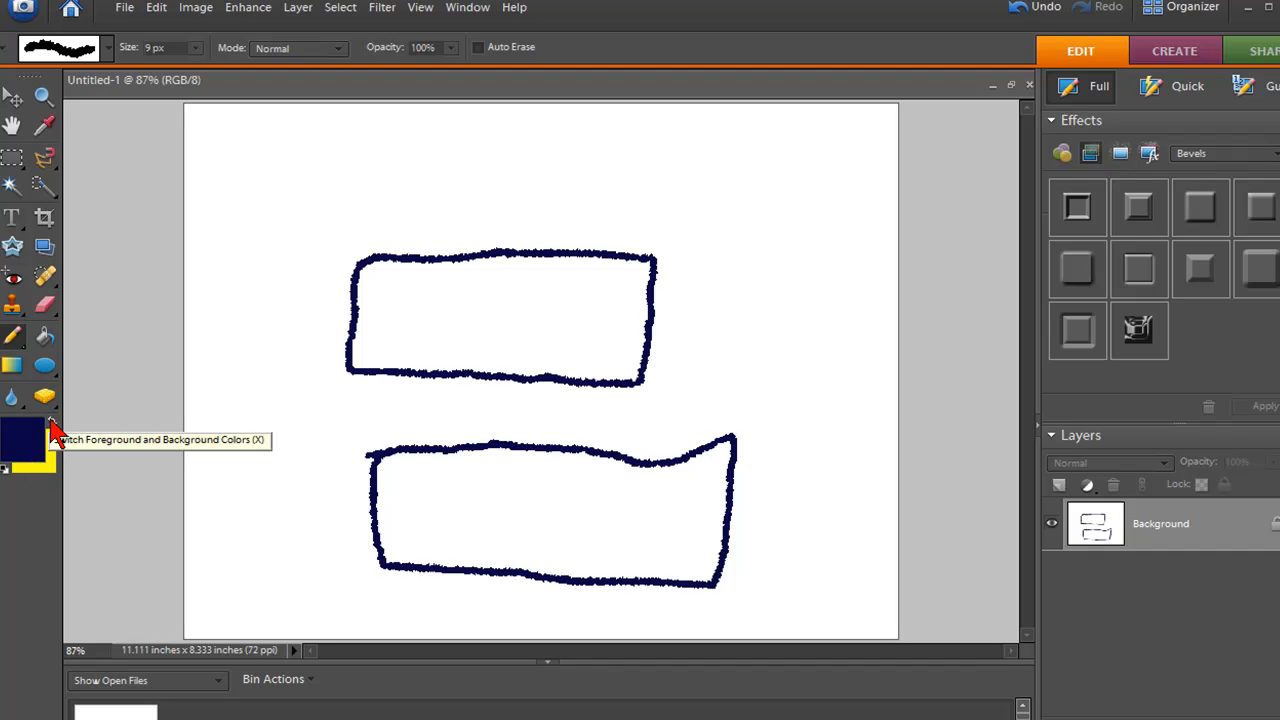
Step: Swap colours so yellow becomes the foreground colour, and confirm it in the colour picker
click(53, 420)
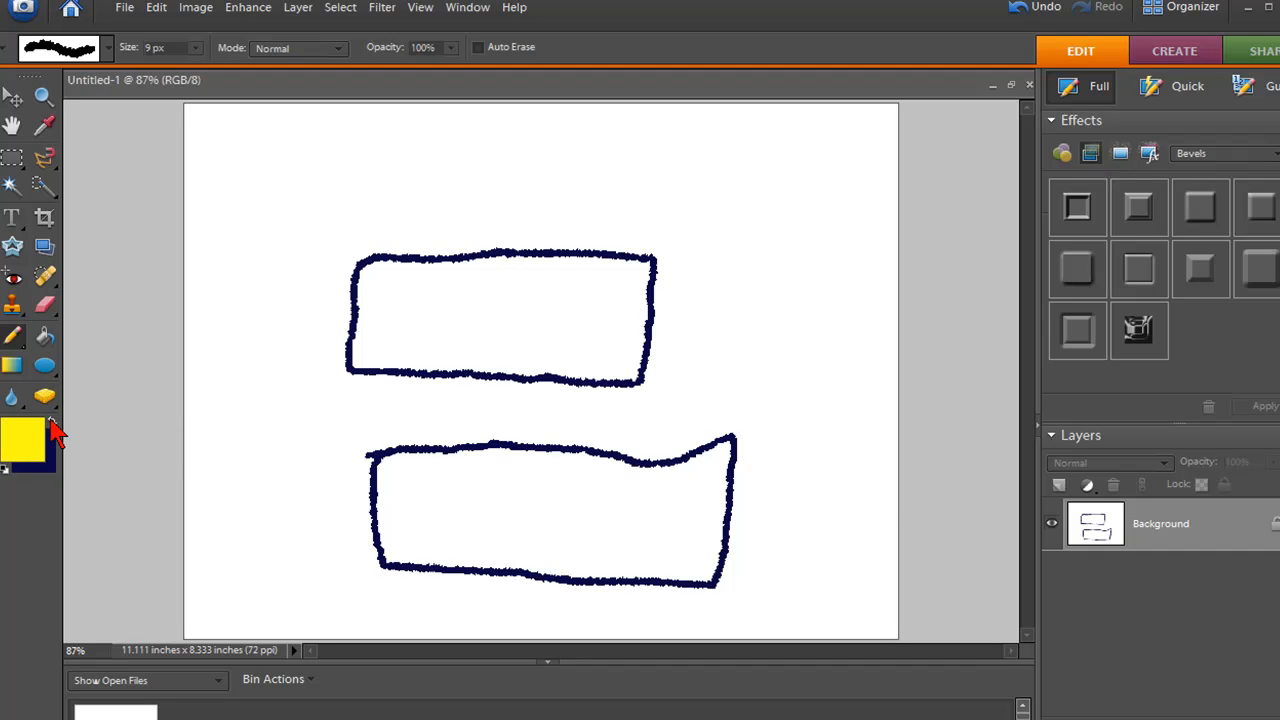
click(22, 439)
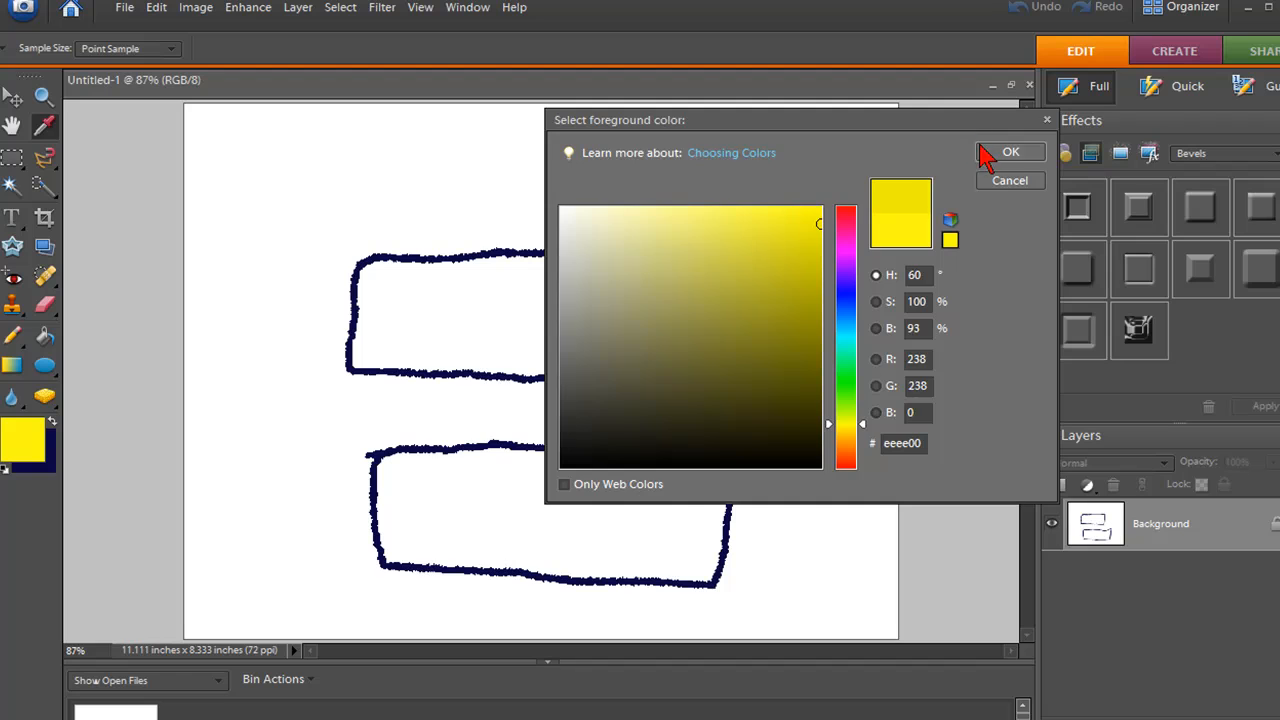
click(1010, 151)
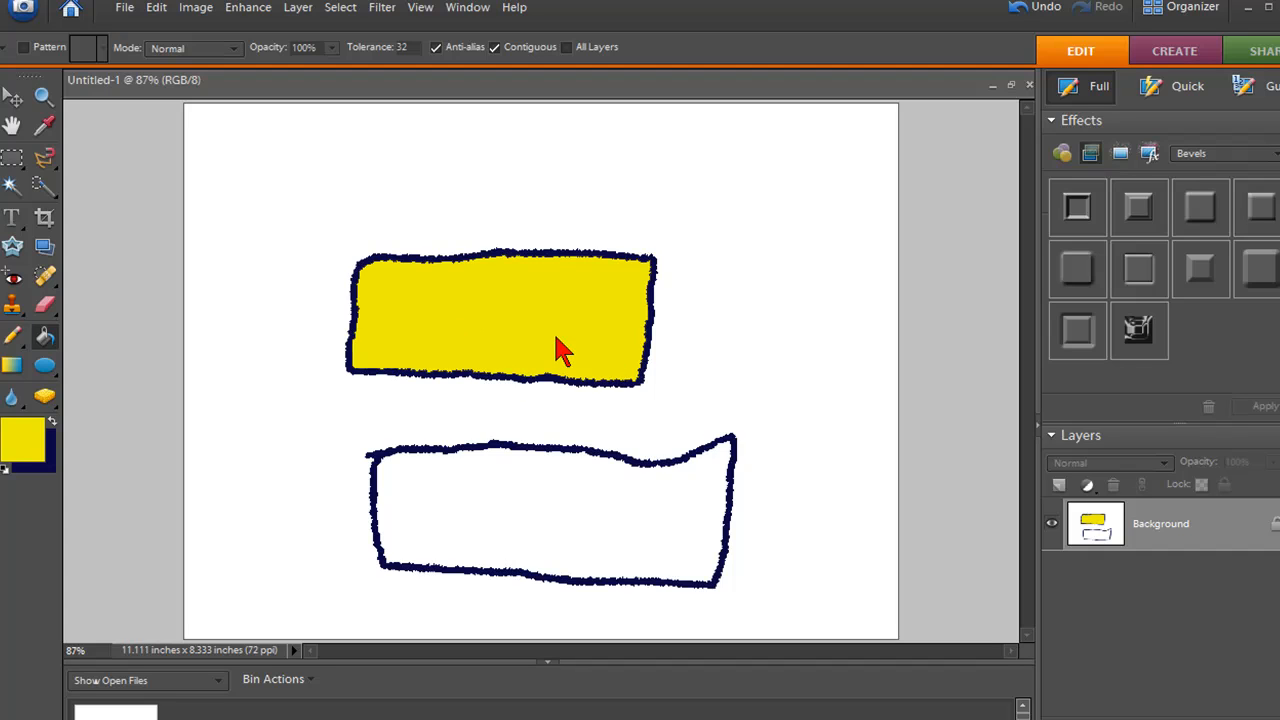
mouse_move(347, 370)
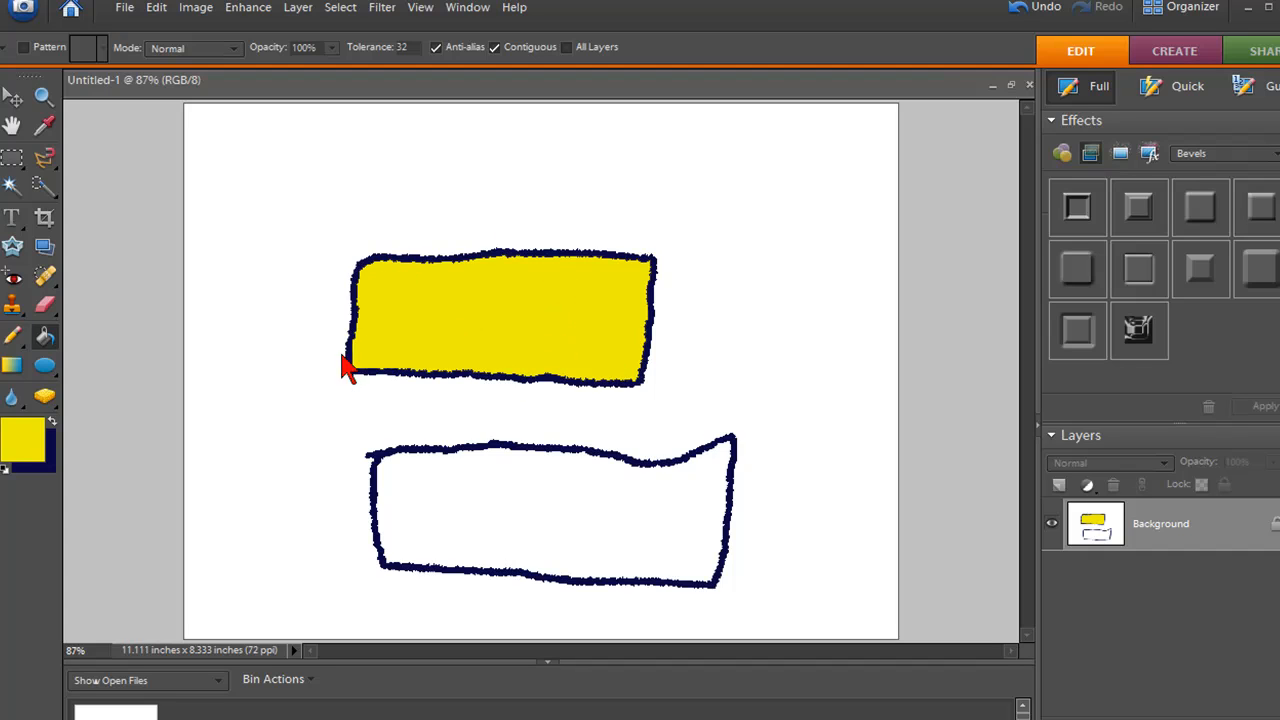
mouse_move(230, 283)
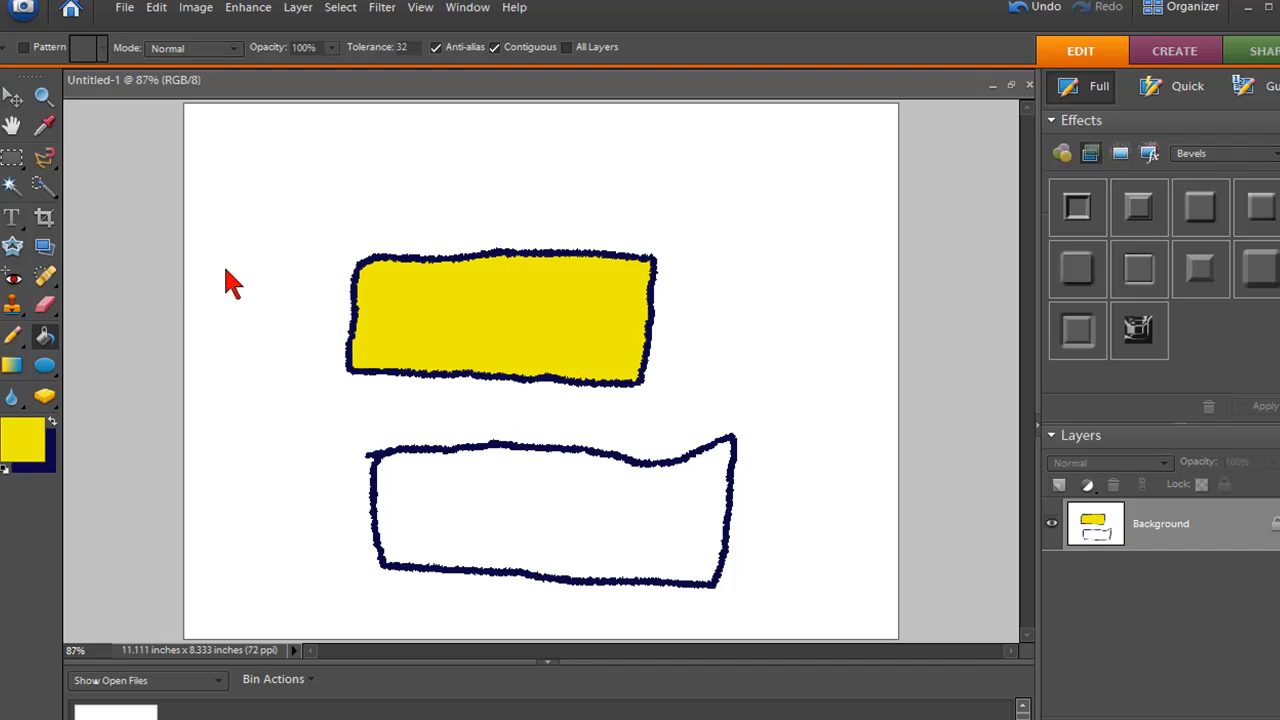
Step: Select the Crop tool
click(44, 218)
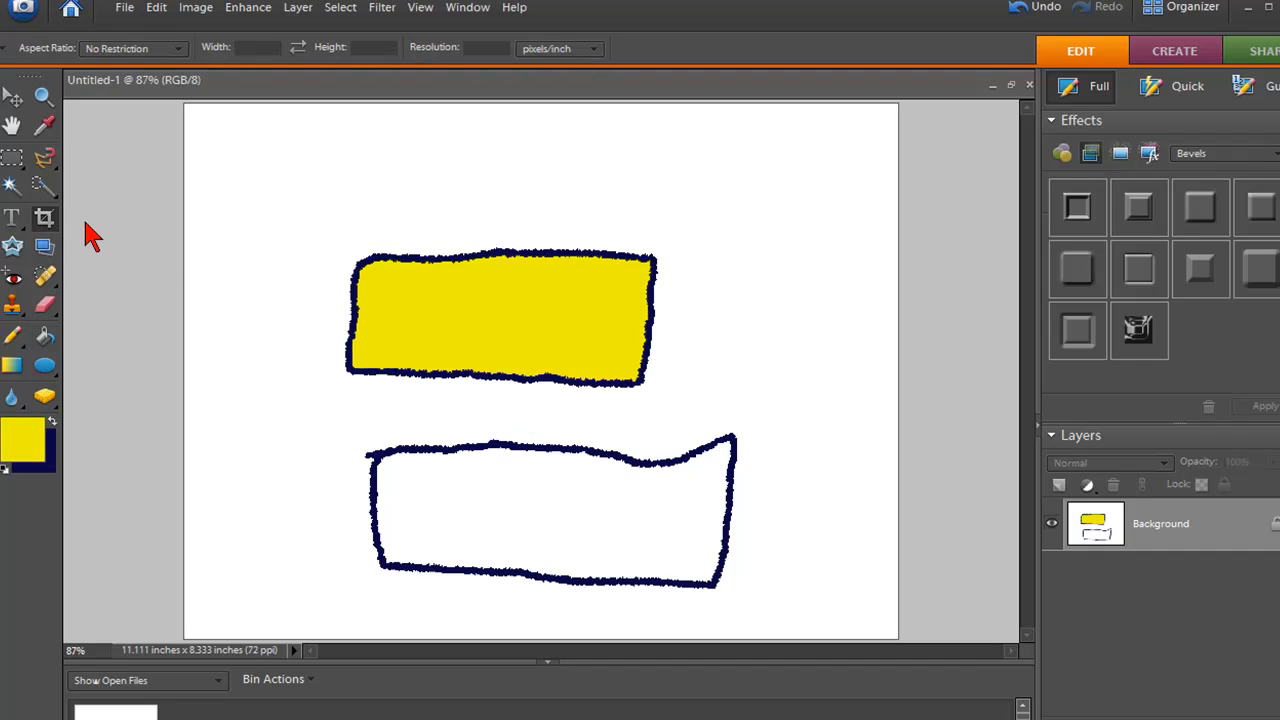
mouse_move(360, 255)
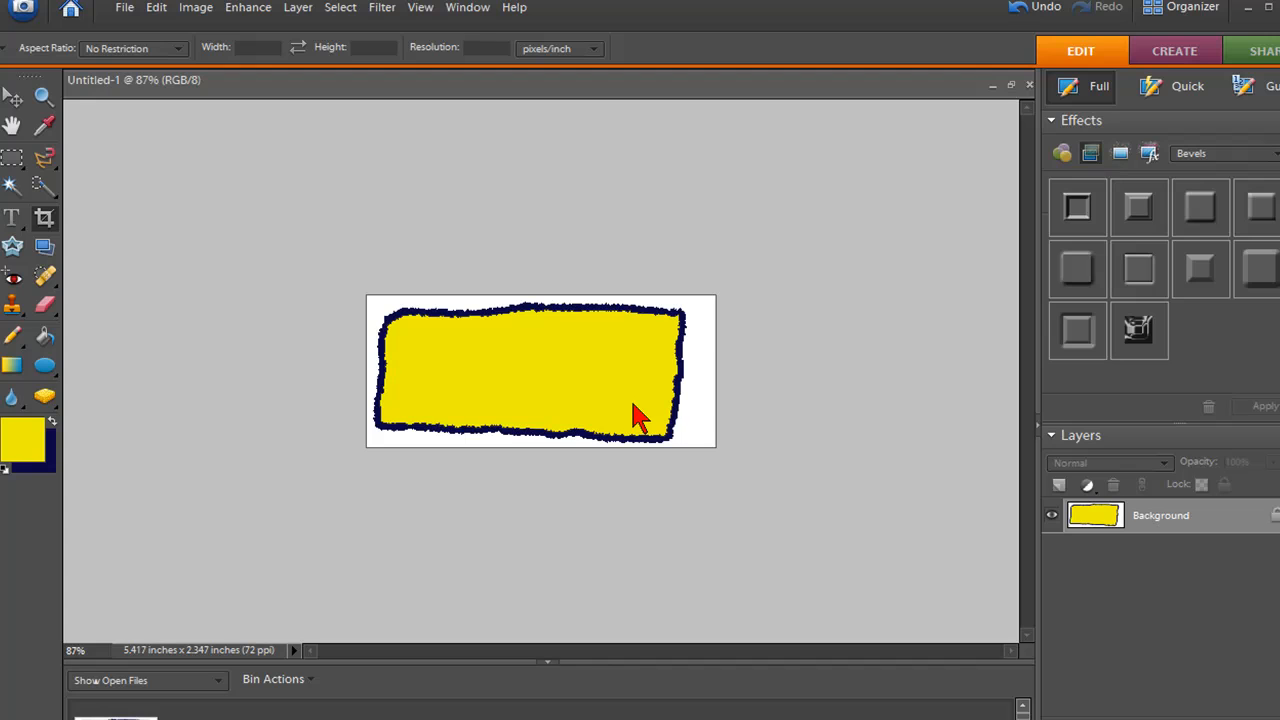
mouse_move(895, 455)
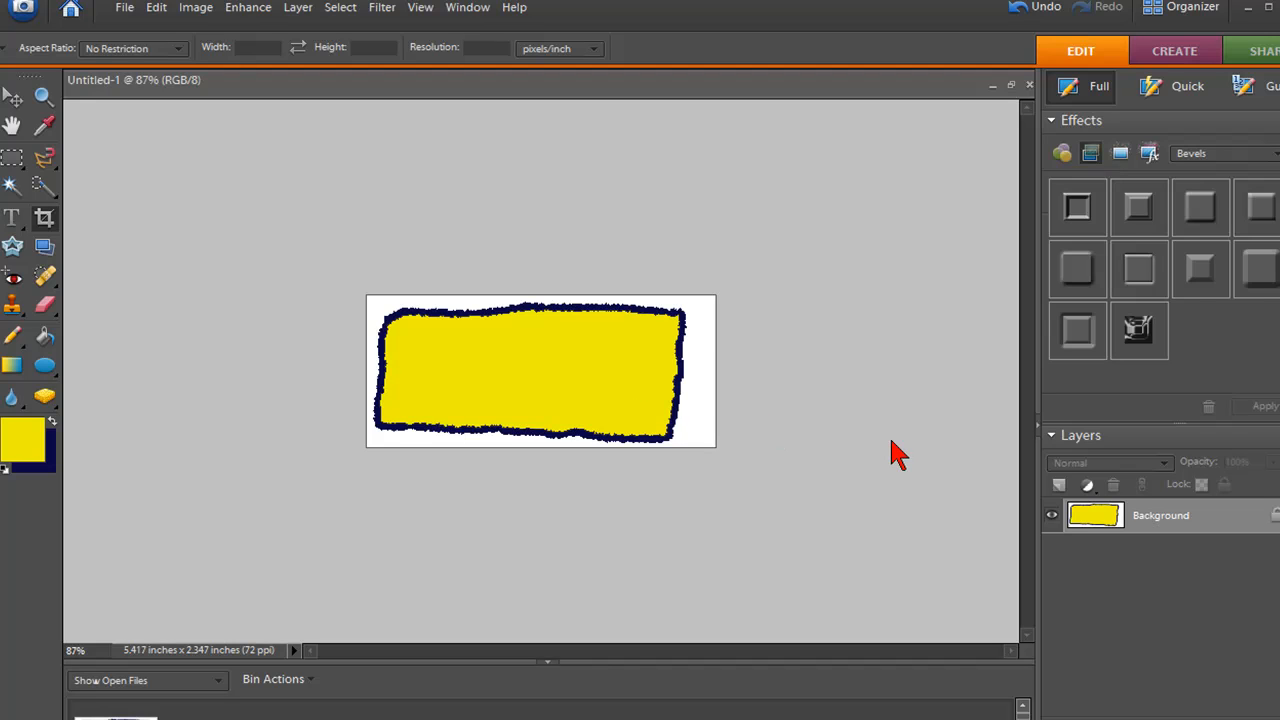